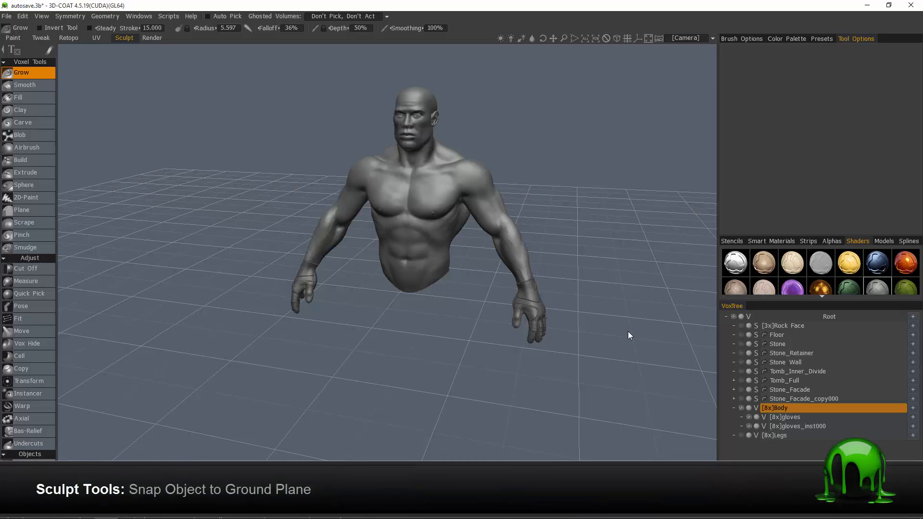
mouse_move(465, 323)
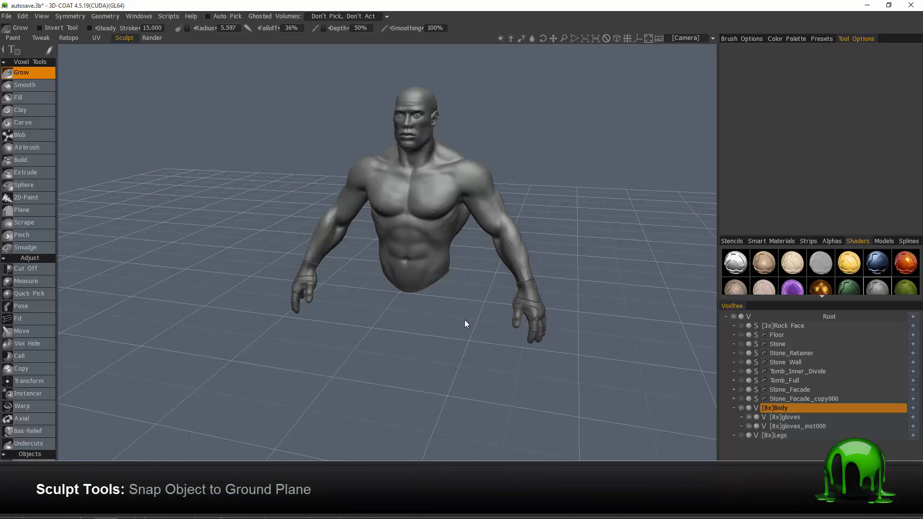
mouse_move(653, 332)
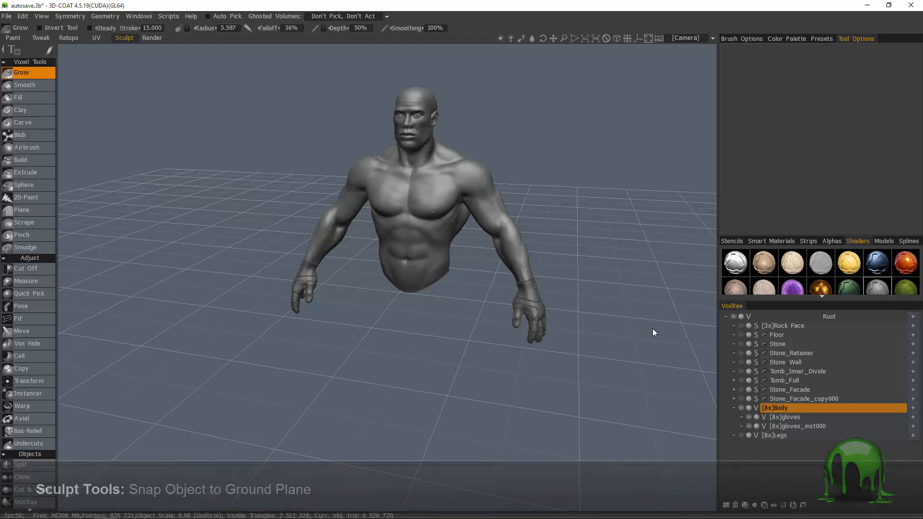
mouse_move(608, 436)
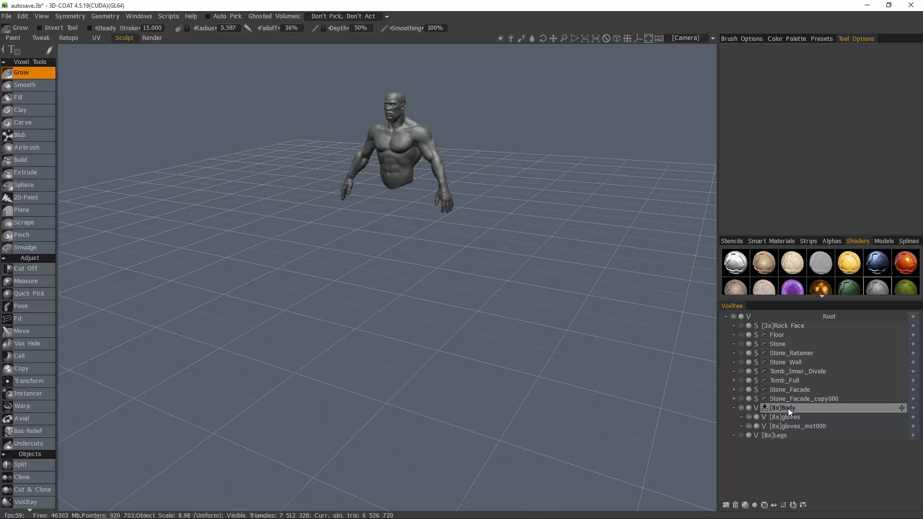
Activate the Transform tool on the Body volume to show its move gizmo and position values
click(29, 381)
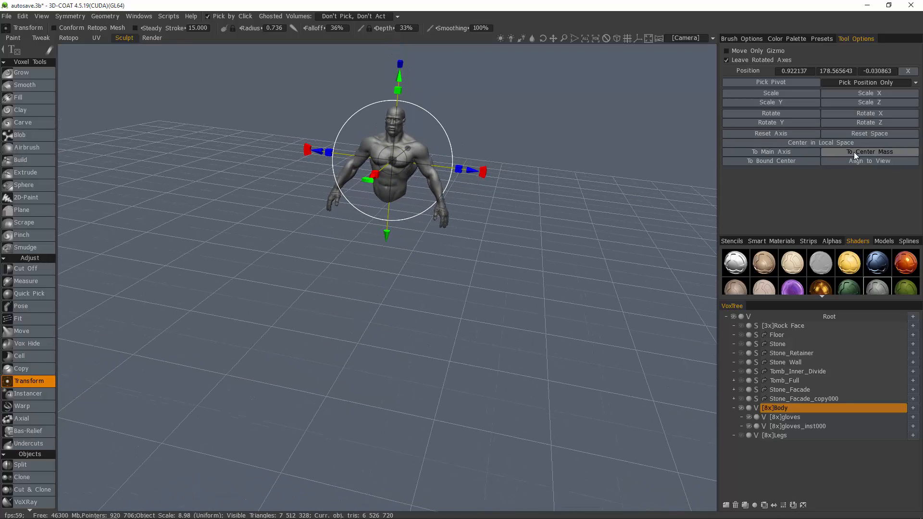
mouse_move(551, 181)
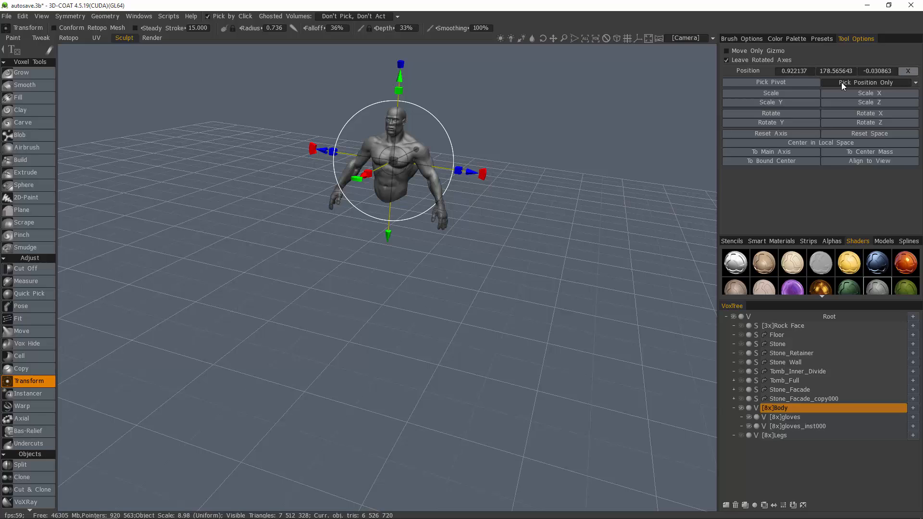
mouse_move(732, 82)
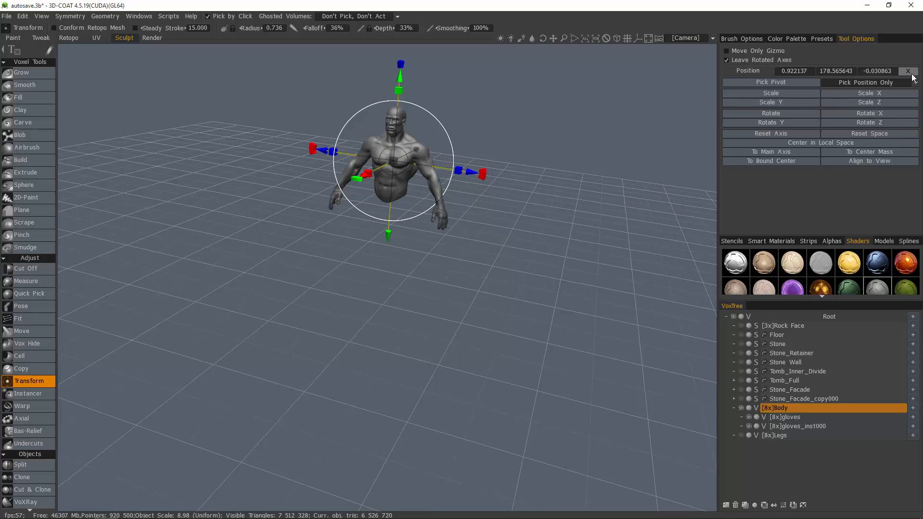
Switch the camera to the Right view to see the torso floating above the grid
click(913, 70)
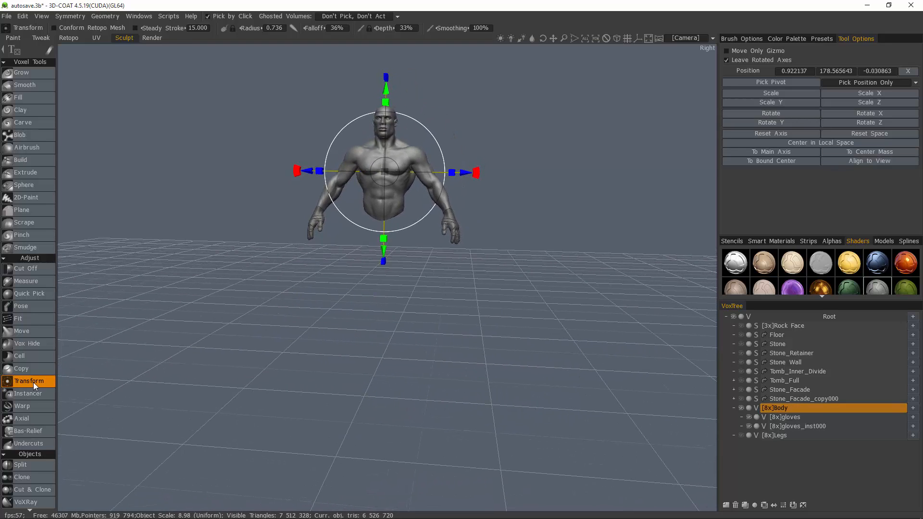
mouse_move(58, 110)
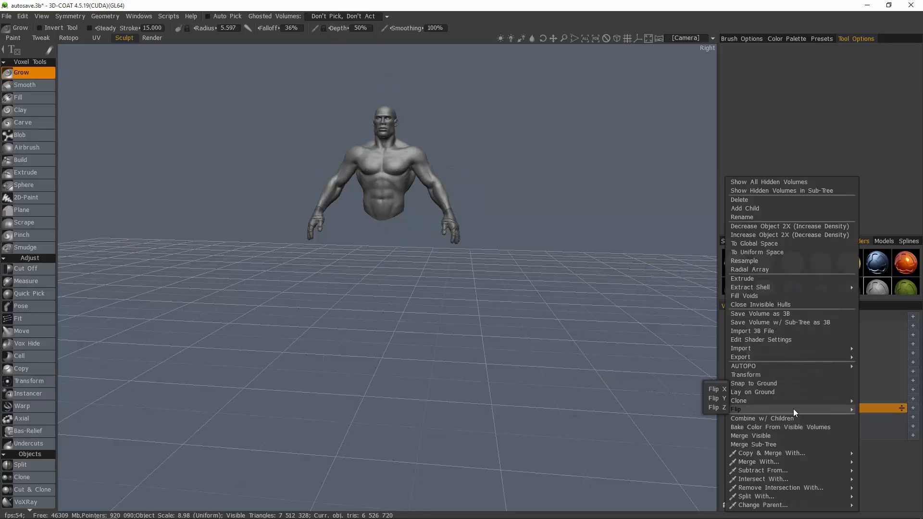
mouse_move(789, 412)
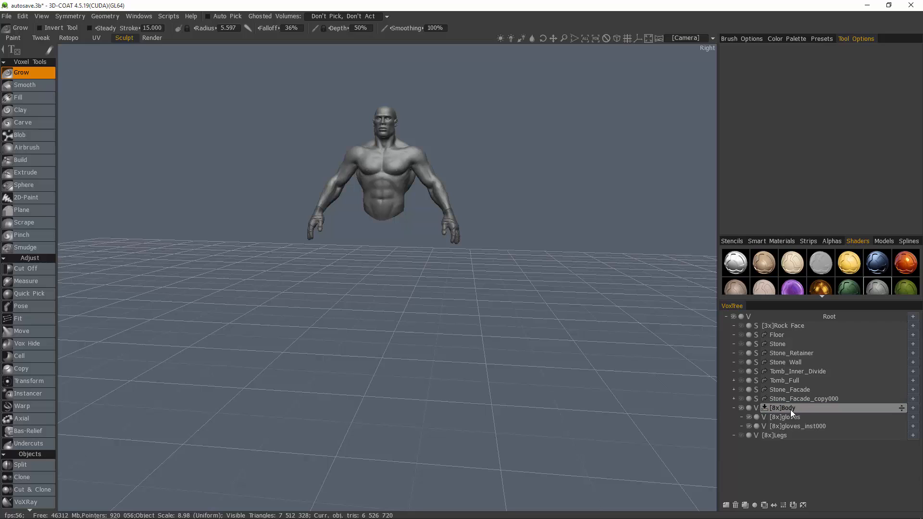
click(779, 408)
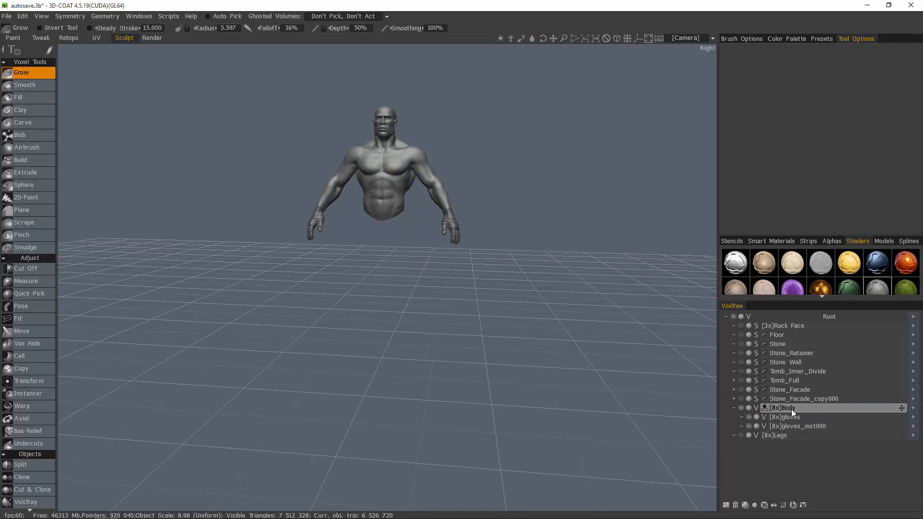
mouse_move(792, 412)
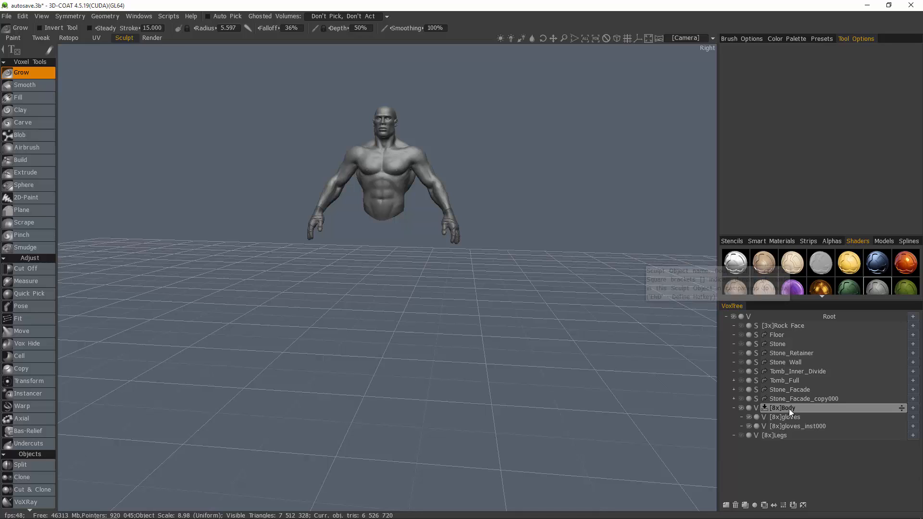
click(780, 407)
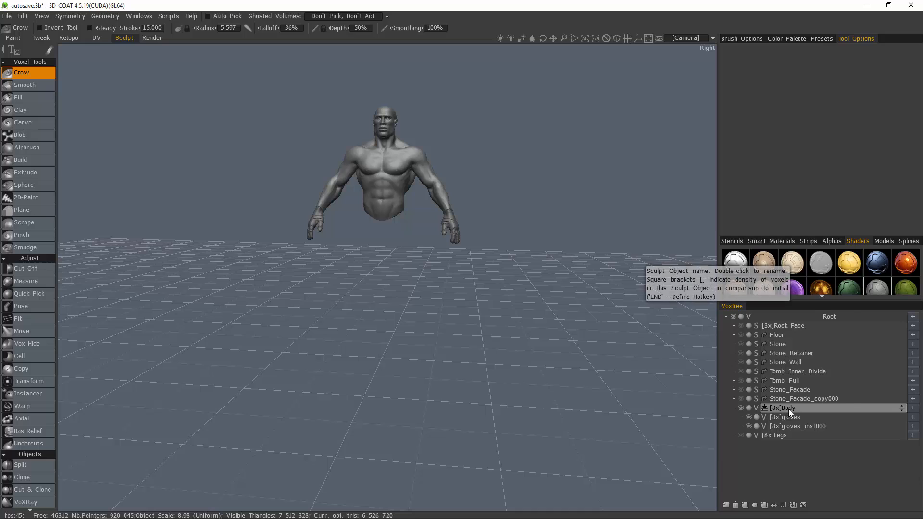
Apply Snap to Ground to the Body volume from its VoxTree context menu
right_click(780, 408)
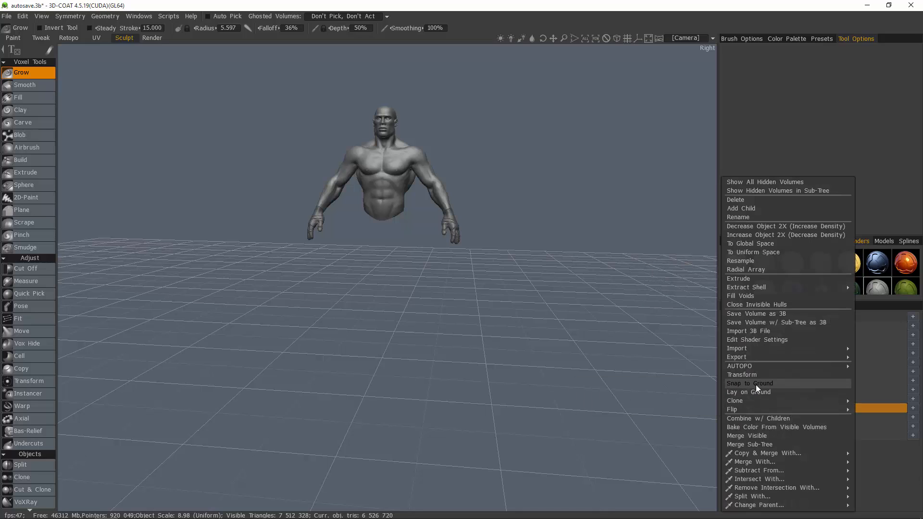
click(749, 383)
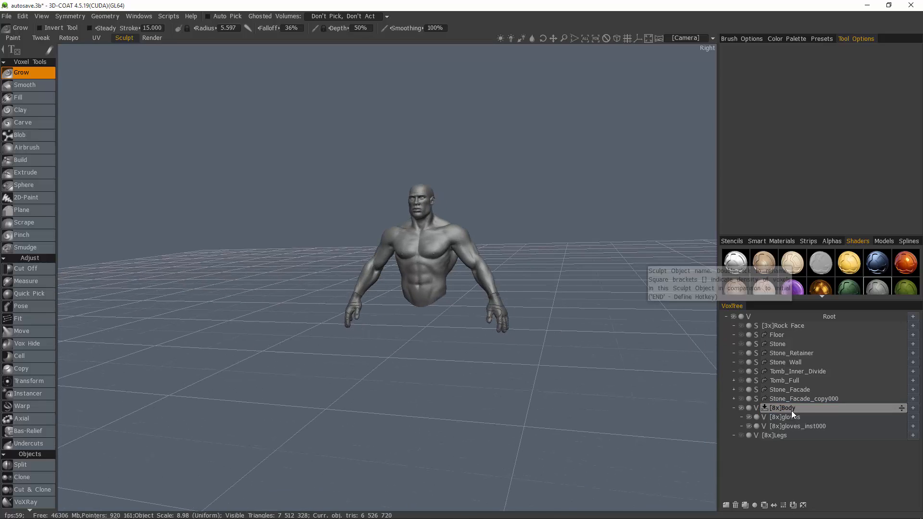
mouse_move(793, 409)
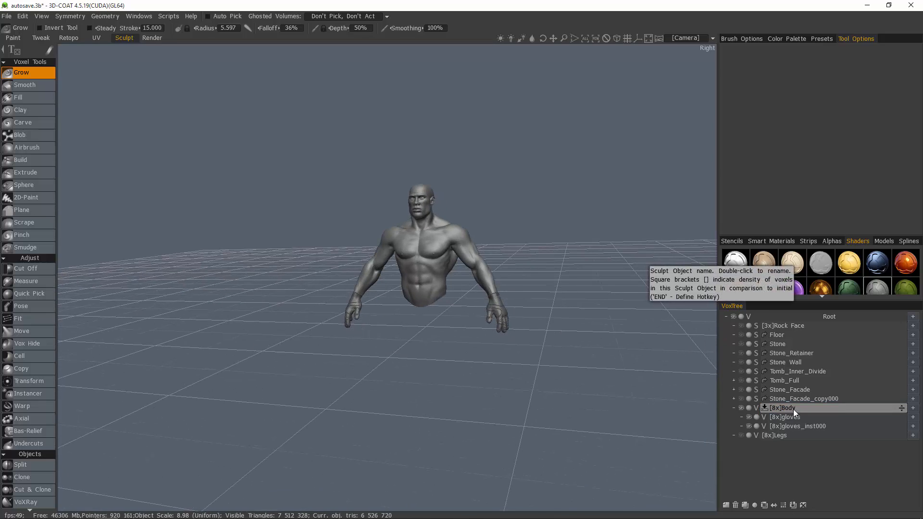
click(780, 407)
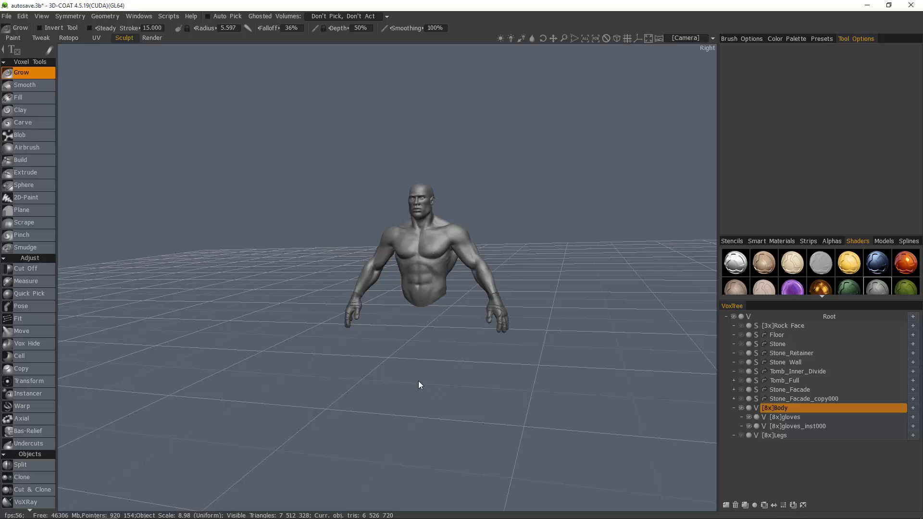
mouse_move(393, 346)
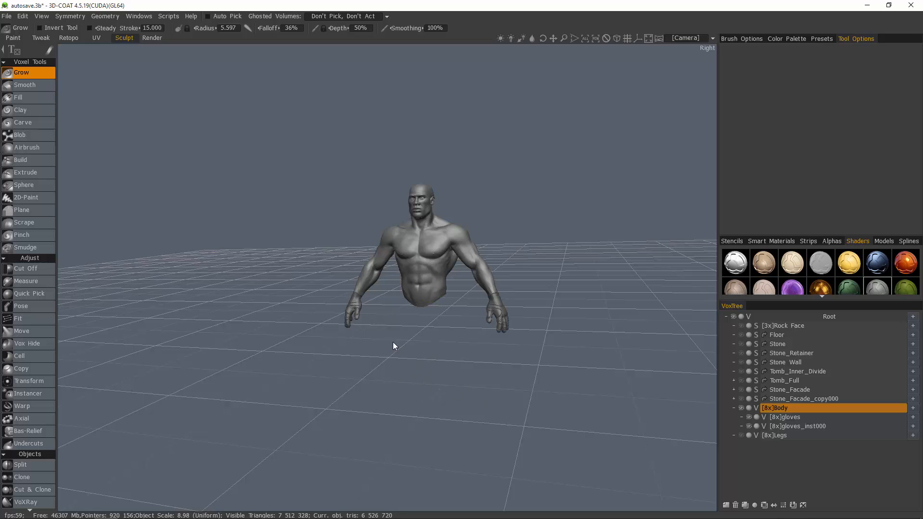